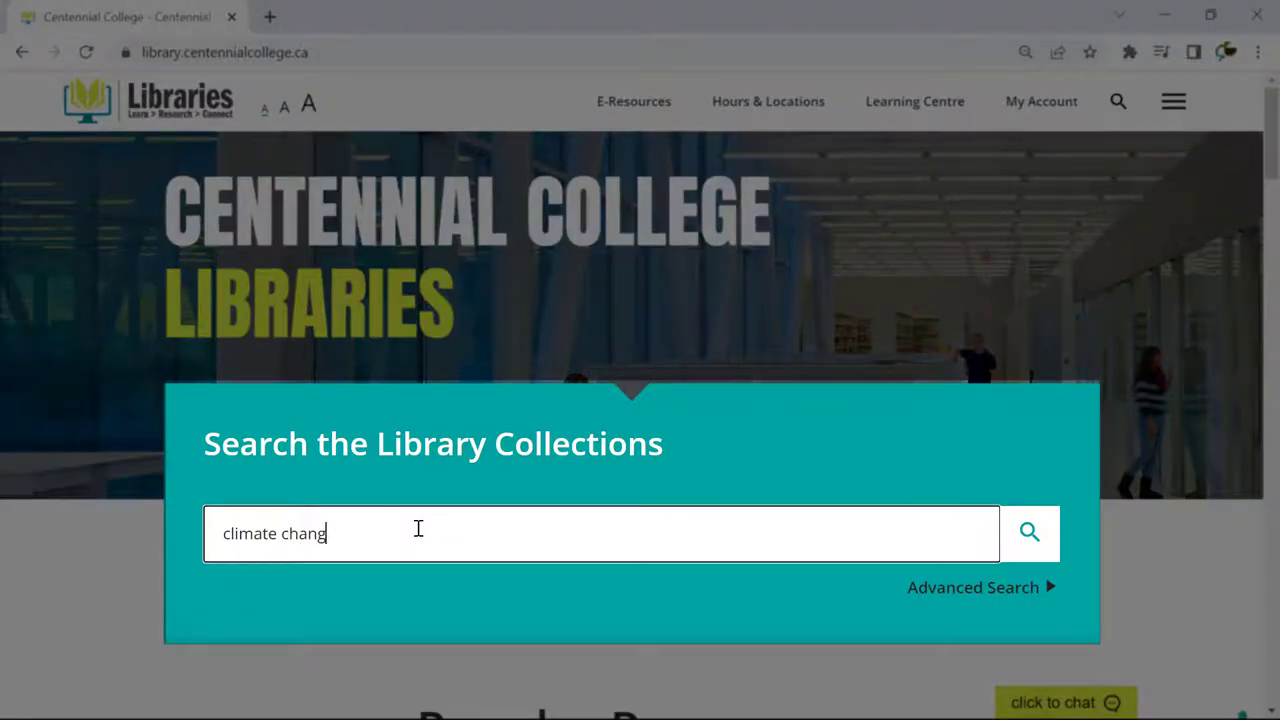
- Run the 'climate change' search and filter to peer-reviewed journal articles available online
{"action": "left_click", "coordinate": [1028, 532]}
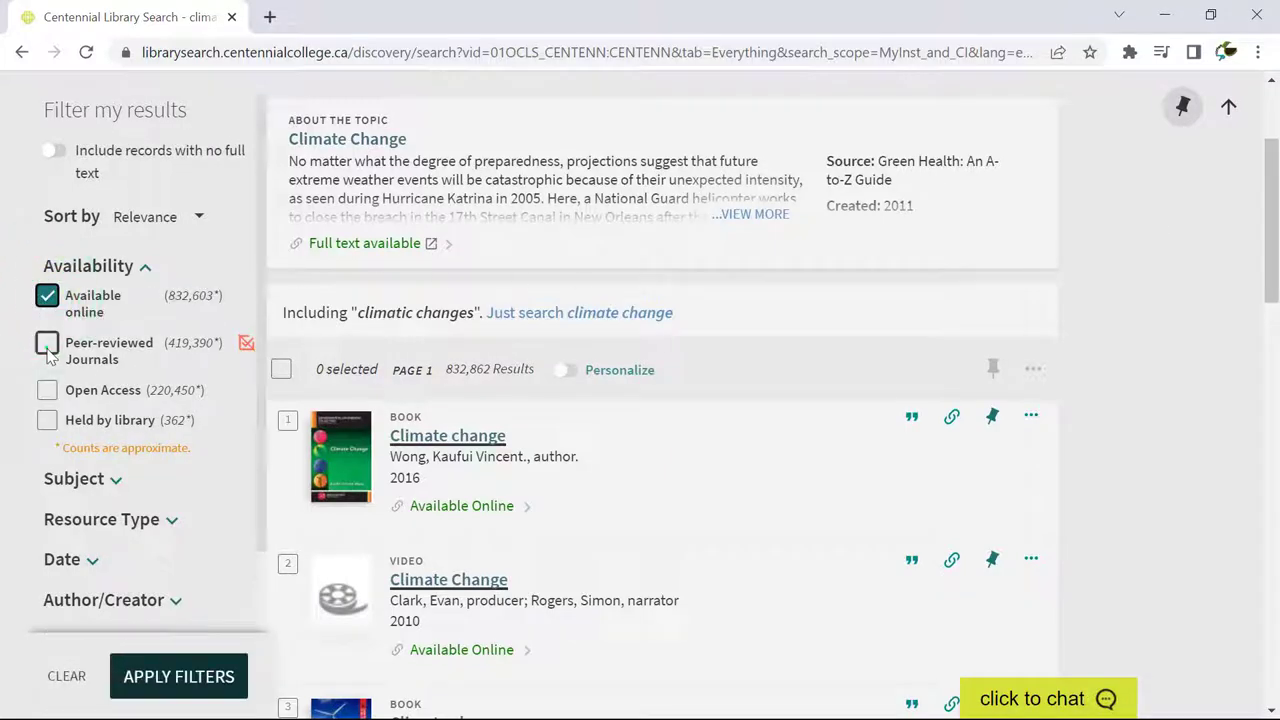
{"action": "left_click", "coordinate": [48, 344]}
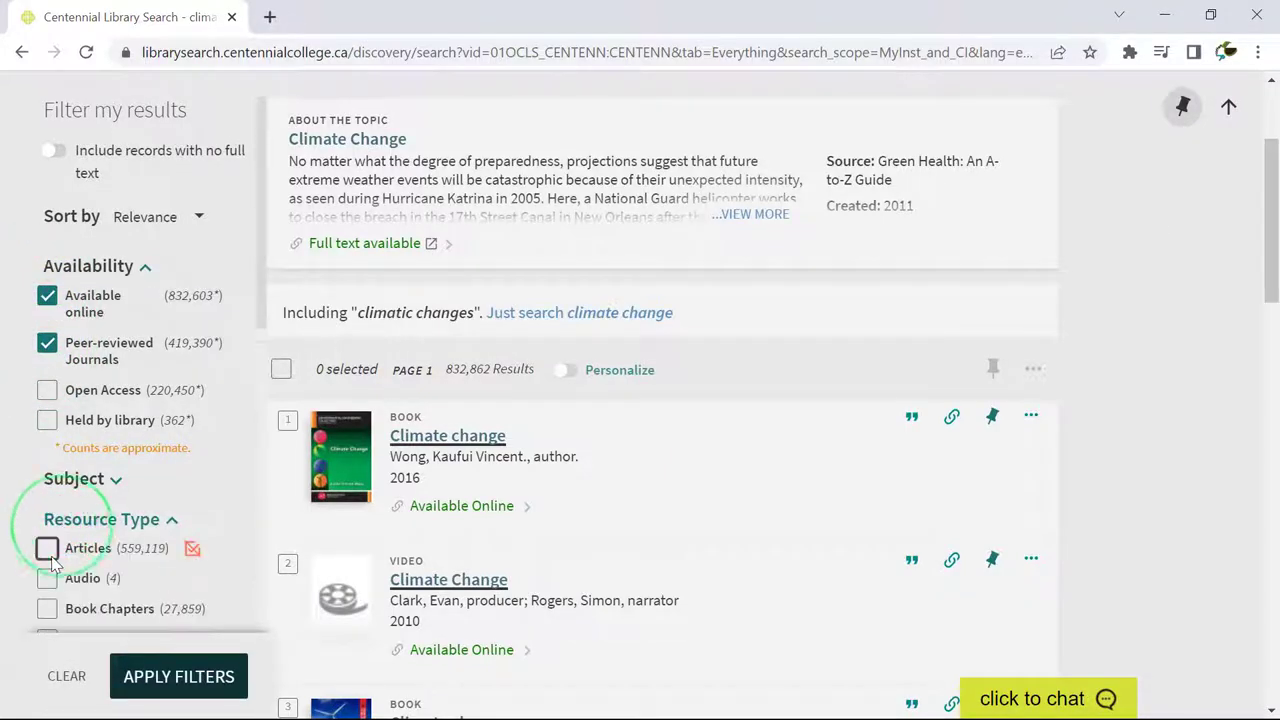
{"action": "left_click", "coordinate": [48, 548]}
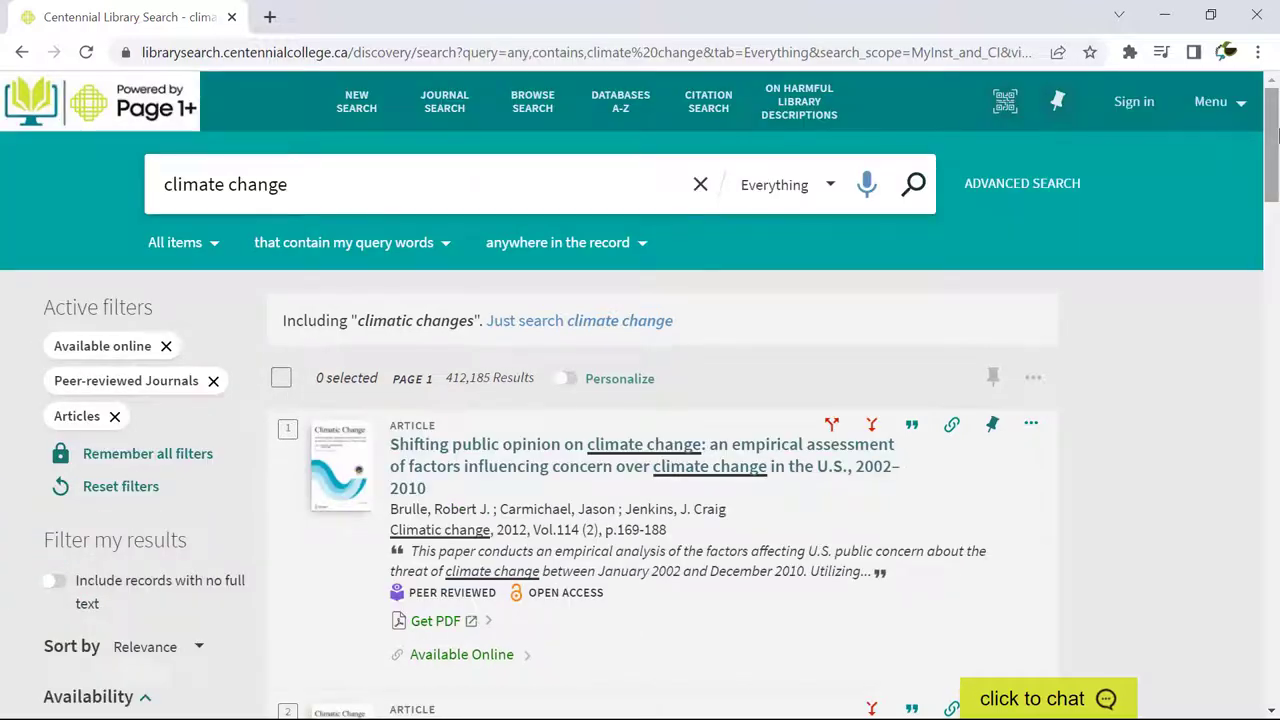
- Scroll the filtered results and pin the chosen climate change articles to My Favourites
{"action": "scroll", "scroll_direction": "down", "scroll_amount": 3}
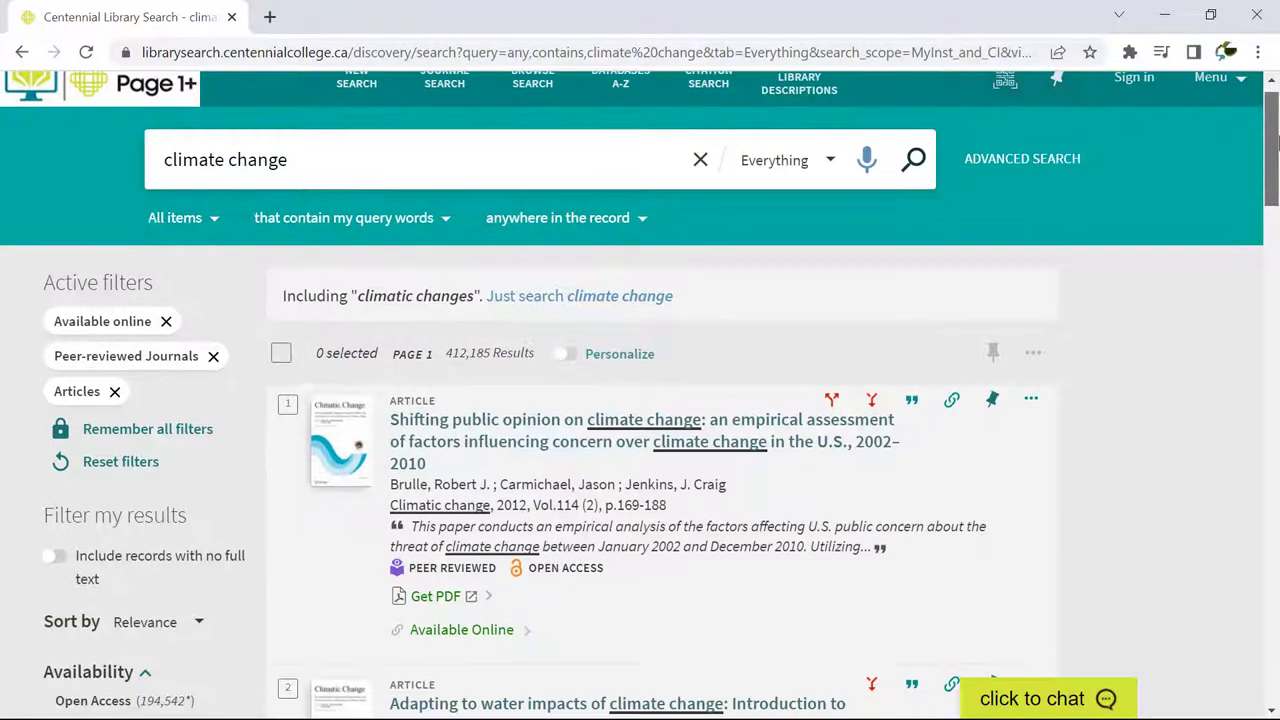
{"action": "scroll", "scroll_direction": "down", "scroll_amount": 3}
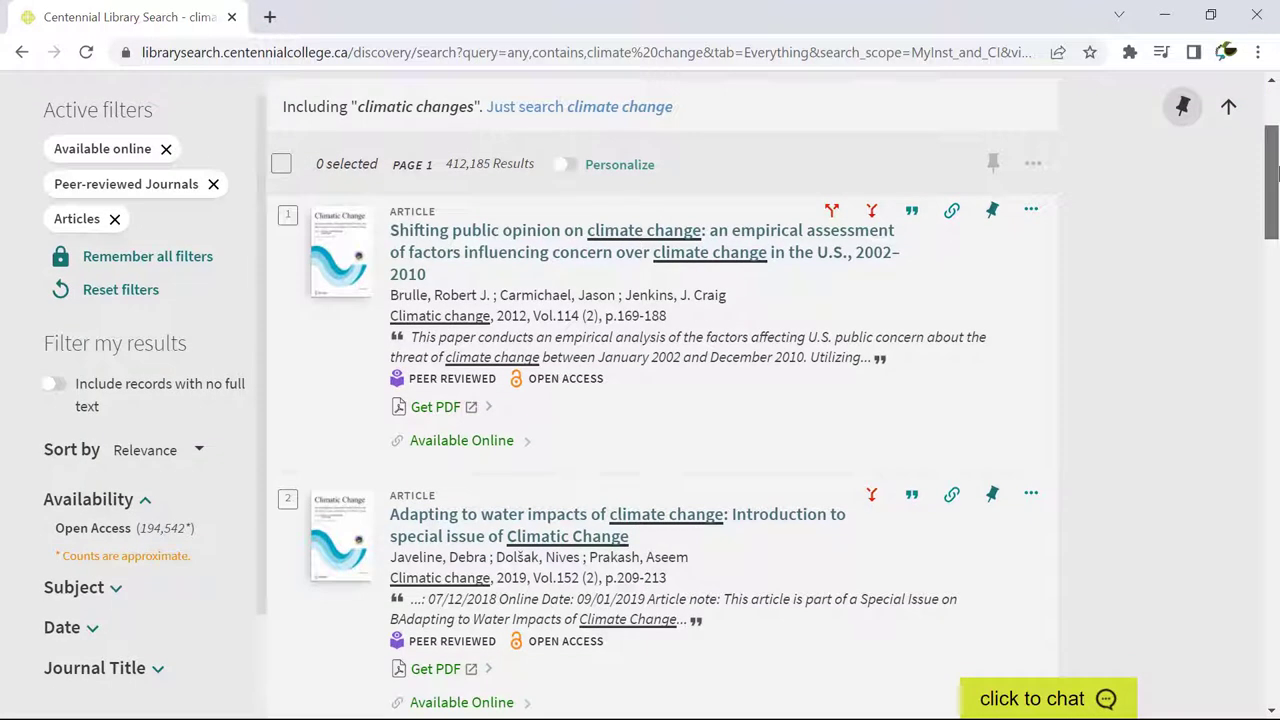
{"action": "mouse_move", "coordinate": [992, 210]}
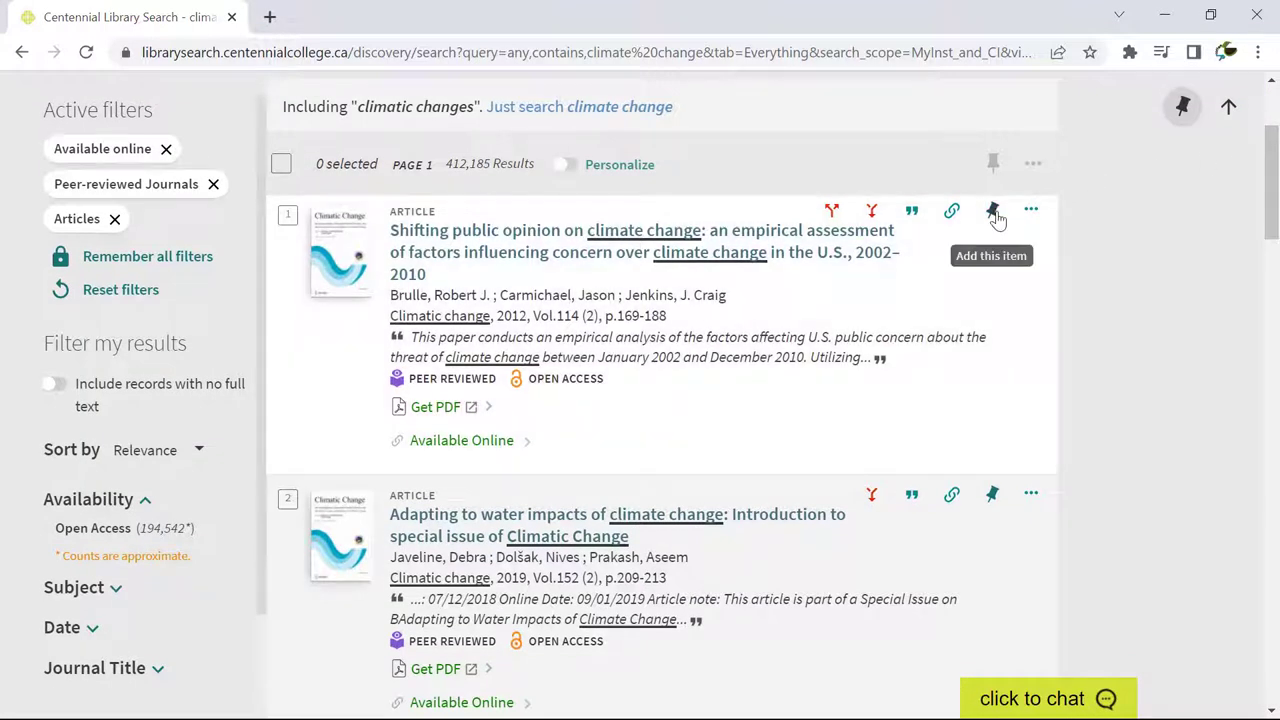
{"action": "left_click", "coordinate": [992, 210]}
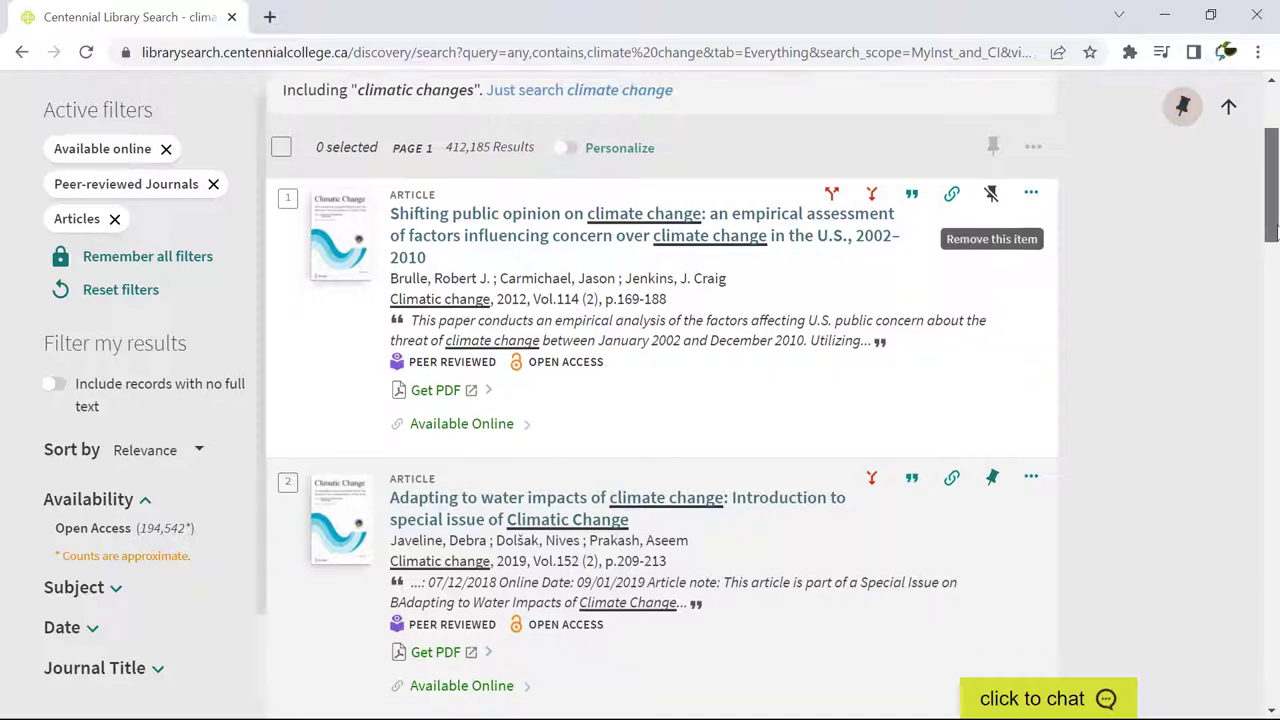
{"action": "scroll", "scroll_direction": "down", "scroll_amount": 3}
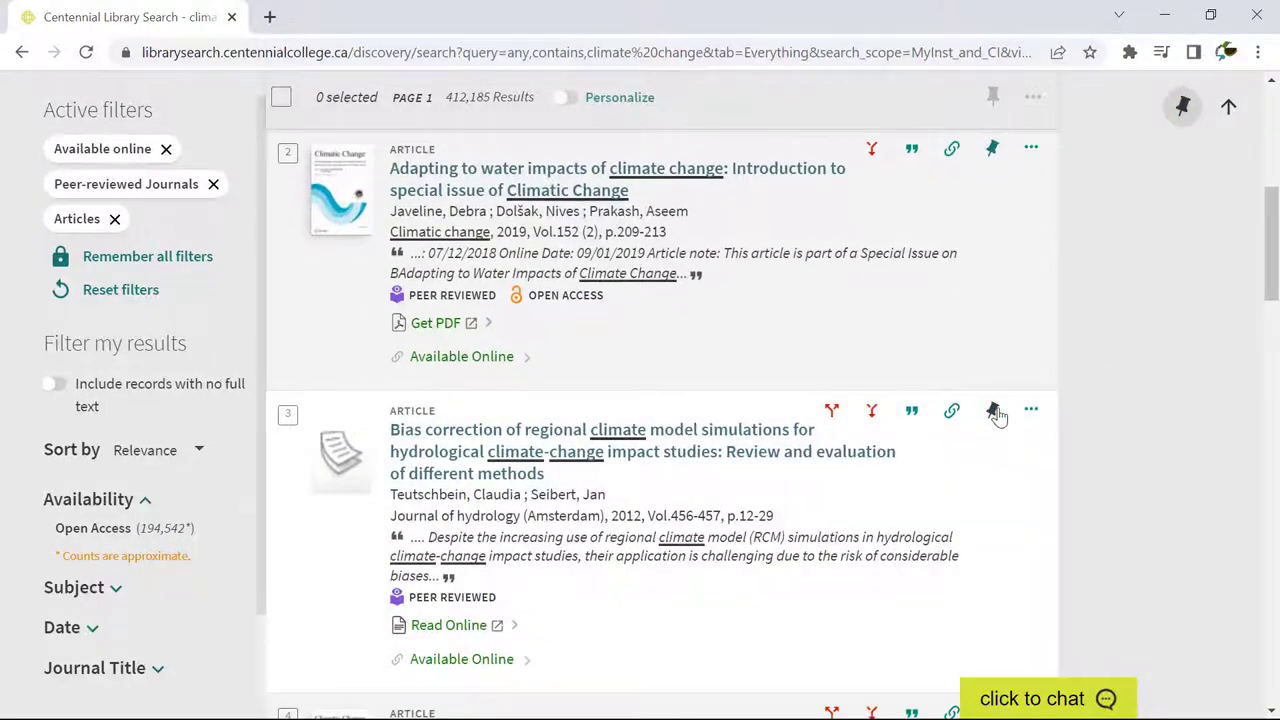
{"action": "scroll", "scroll_direction": "down", "scroll_amount": 3}
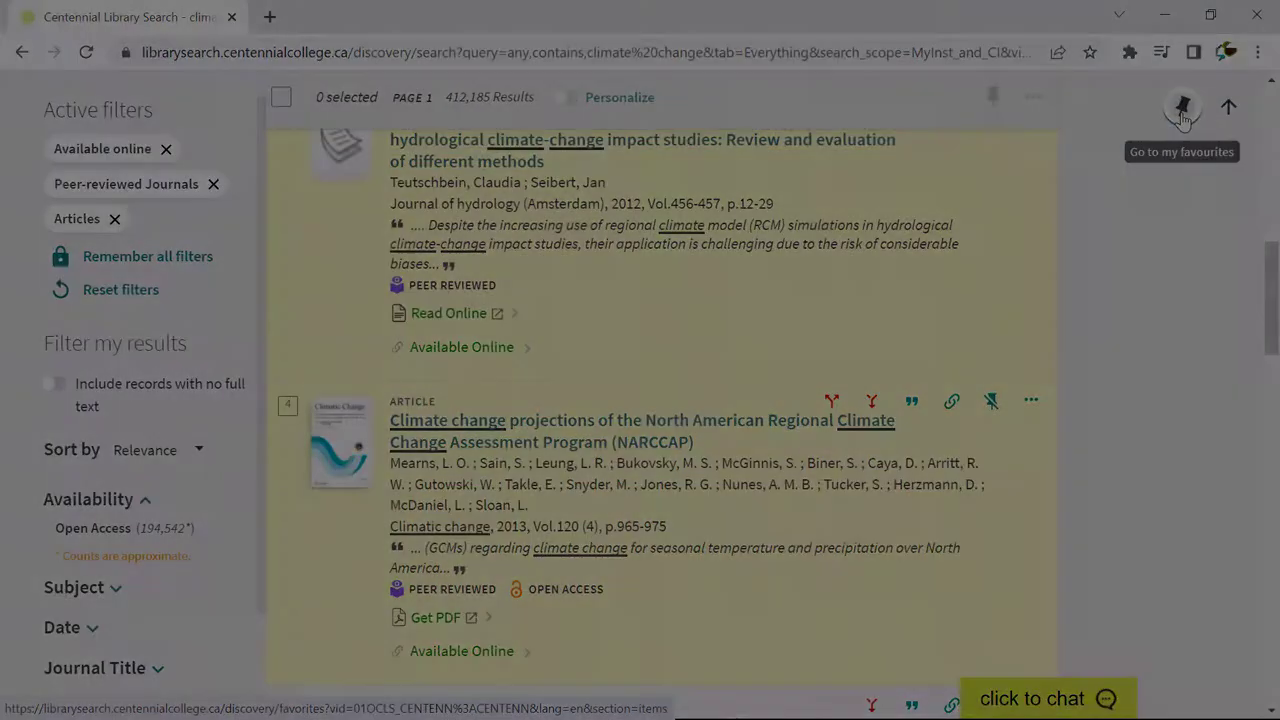
- View My Favourites and check the first saved article's sharing and export options
{"action": "left_click", "coordinate": [1180, 108]}
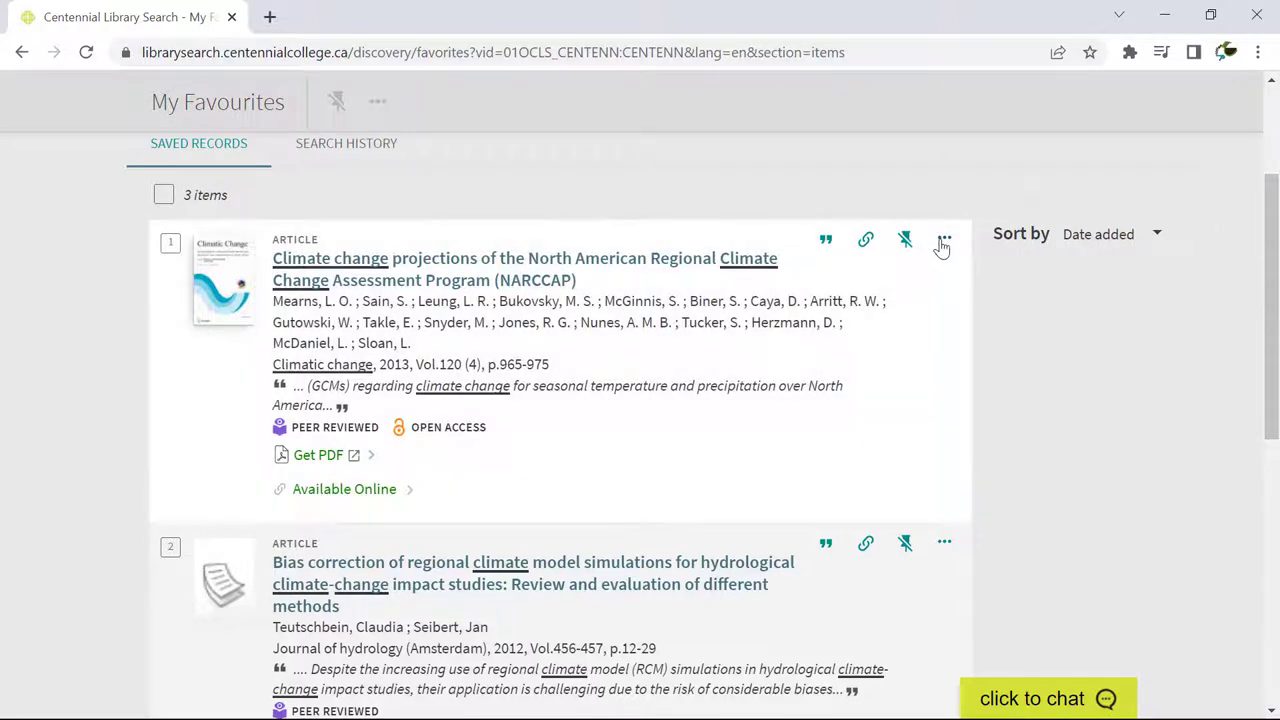
{"action": "left_click", "coordinate": [944, 240]}
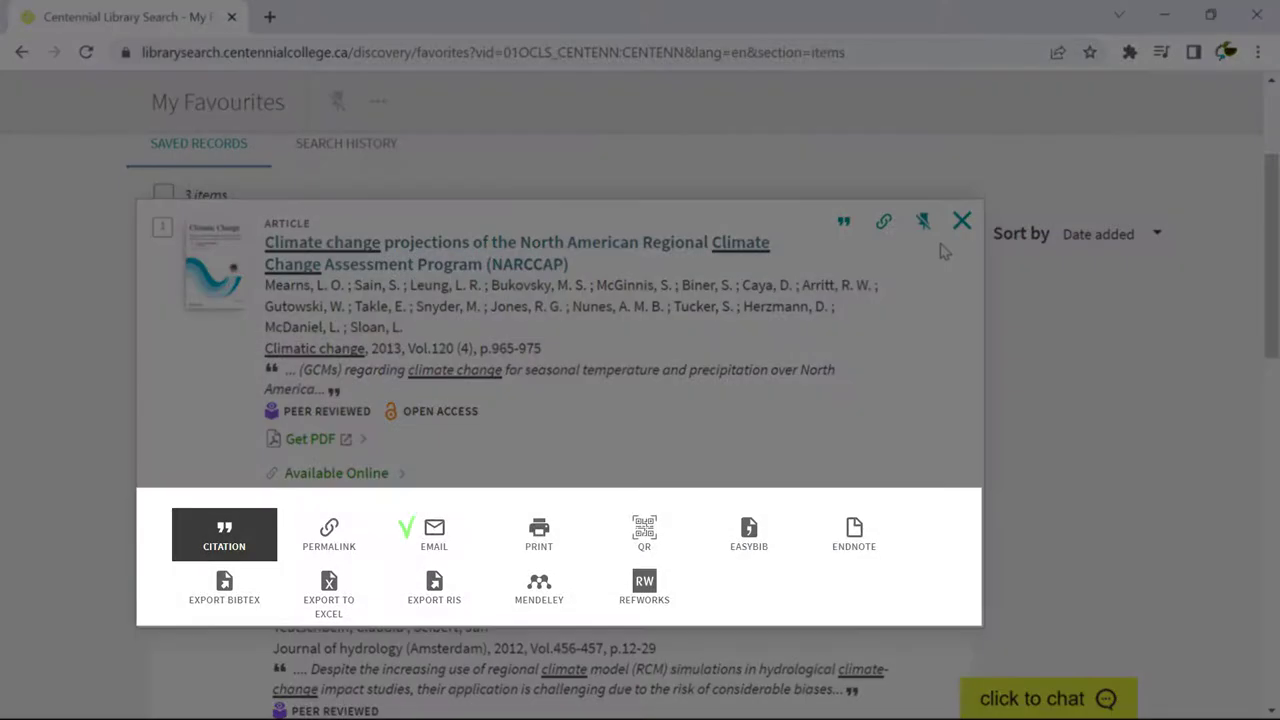
{"action": "left_click", "coordinate": [538, 534]}
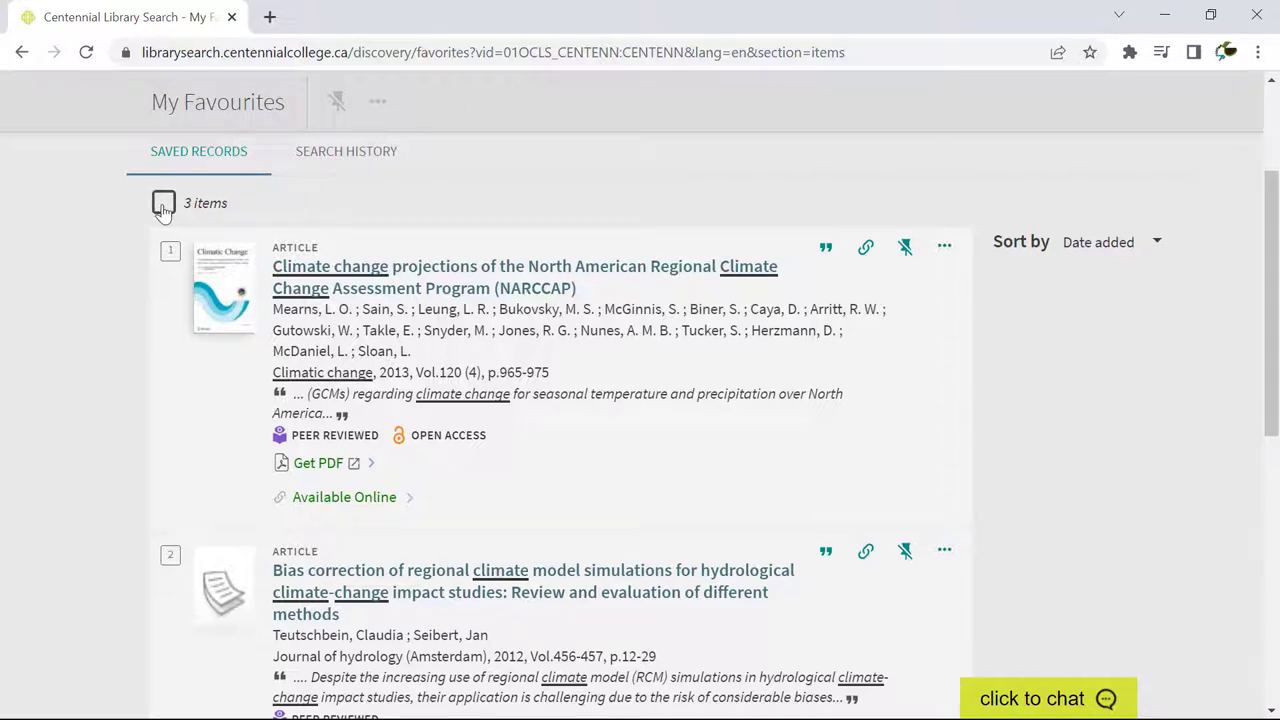
- Select the saved records and remove them from My Favourites
{"action": "left_click", "coordinate": [164, 204]}
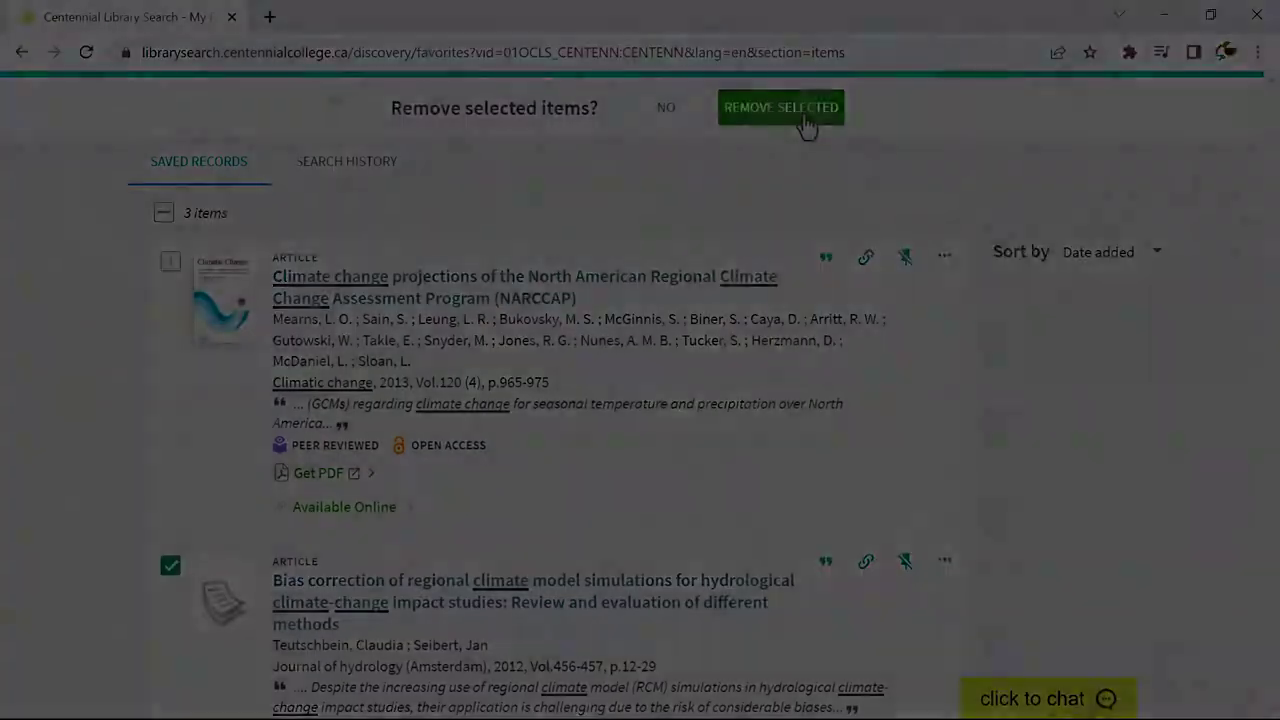
{"action": "left_click", "coordinate": [780, 108]}
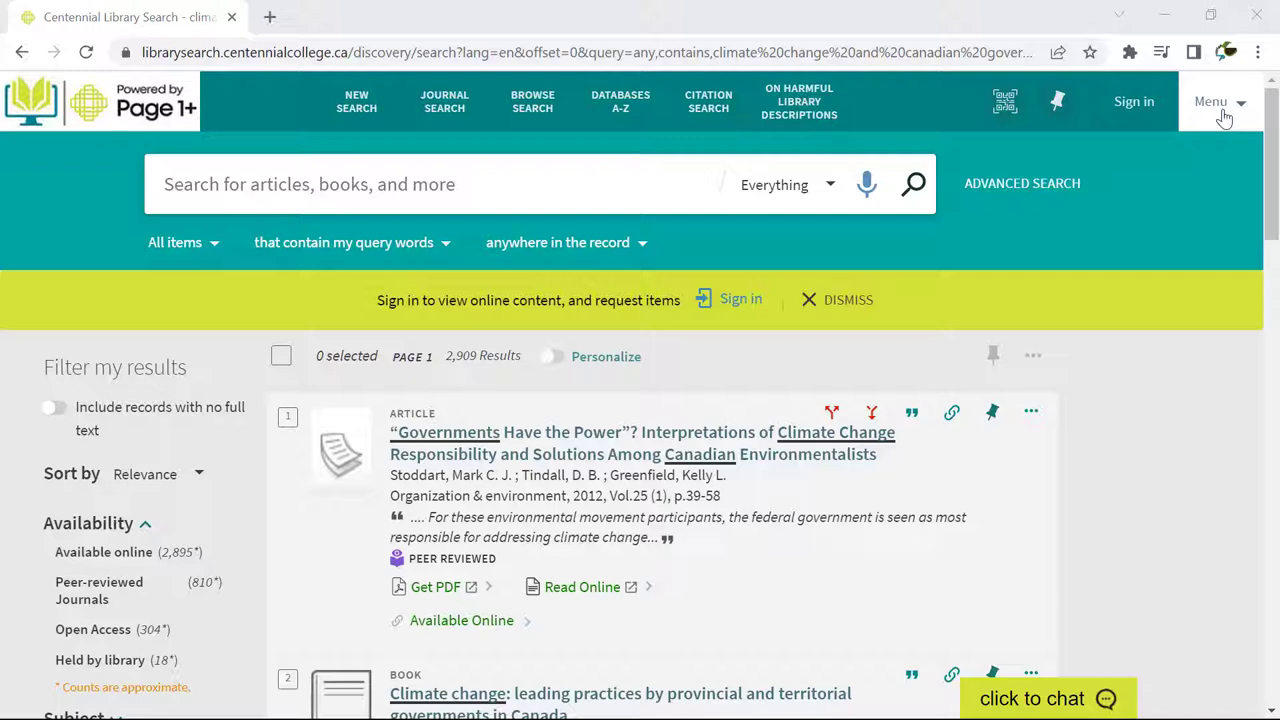
- View Search History from the menu, rerun the filtered climate change query and return to favourites
{"action": "left_click", "coordinate": [1218, 100]}
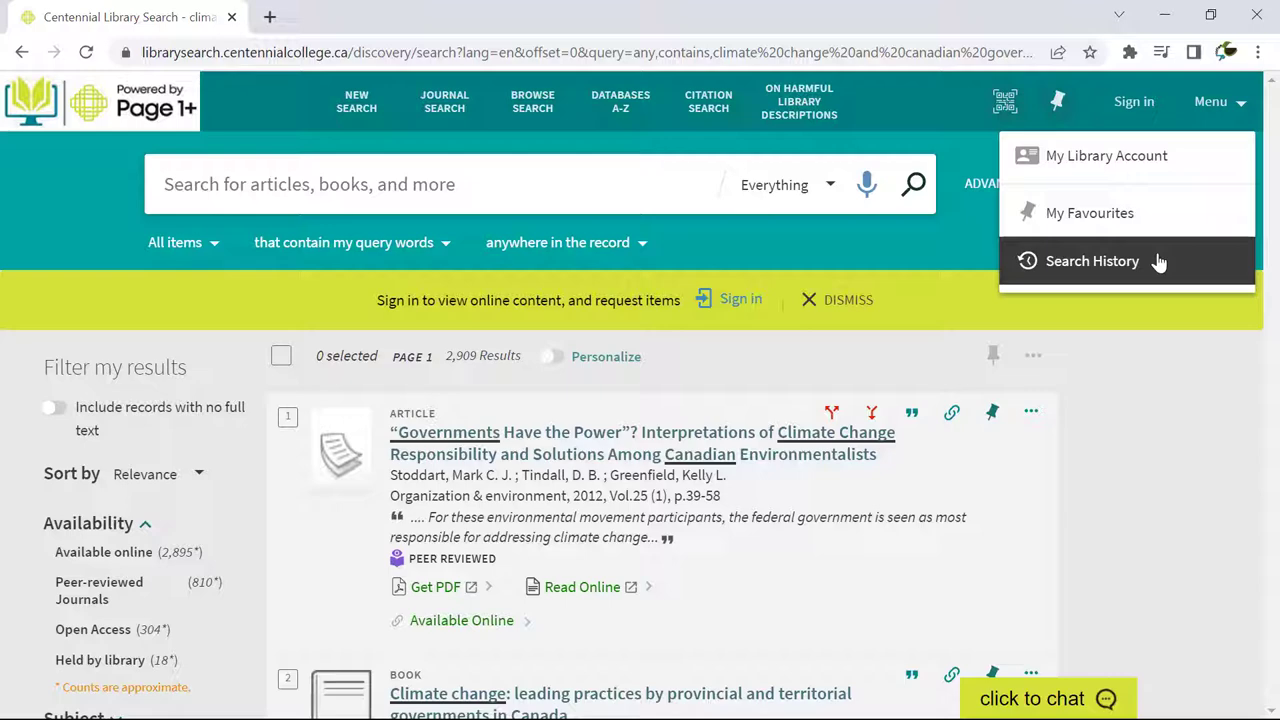
{"action": "left_click", "coordinate": [1092, 260]}
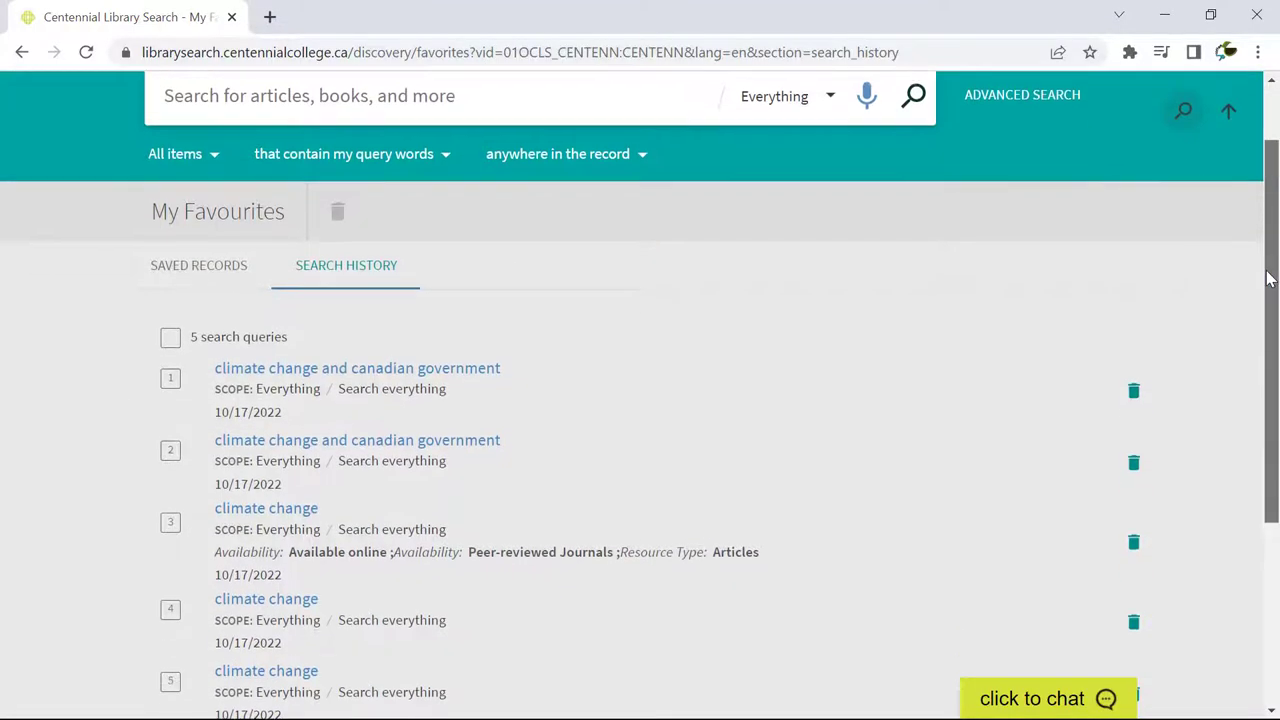
{"action": "left_click", "coordinate": [266, 508]}
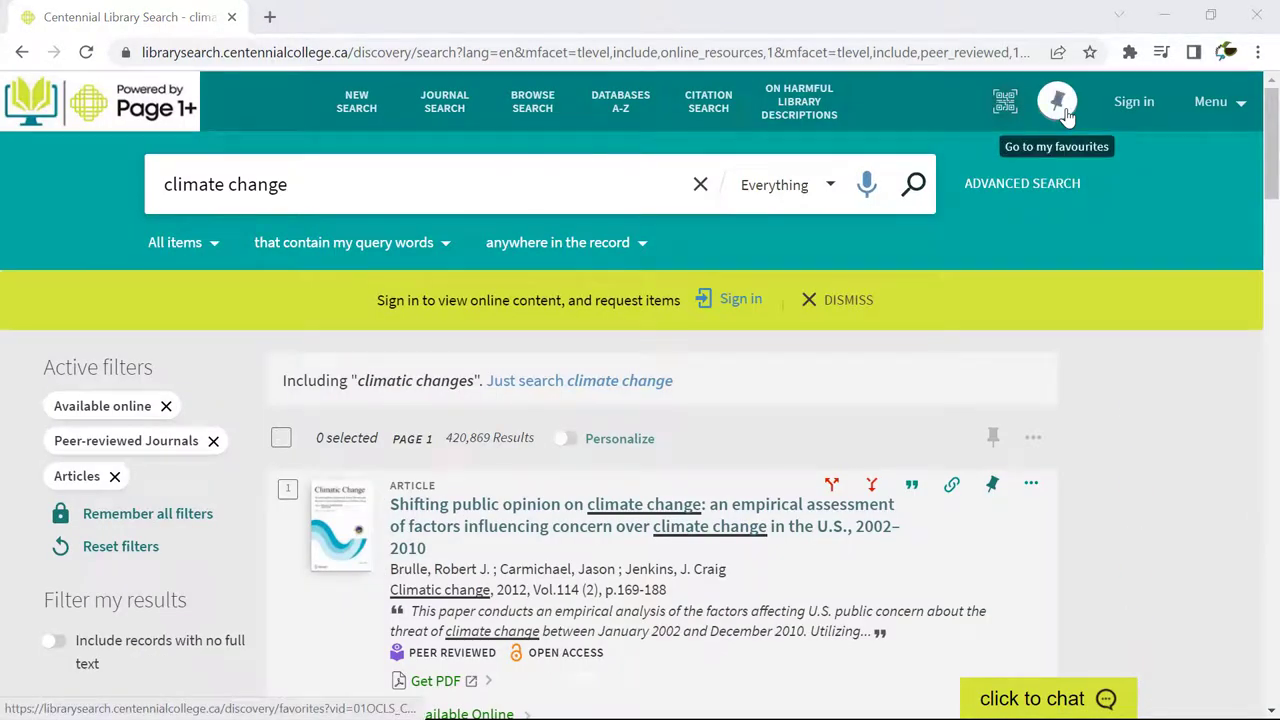
{"action": "left_click", "coordinate": [1056, 100]}
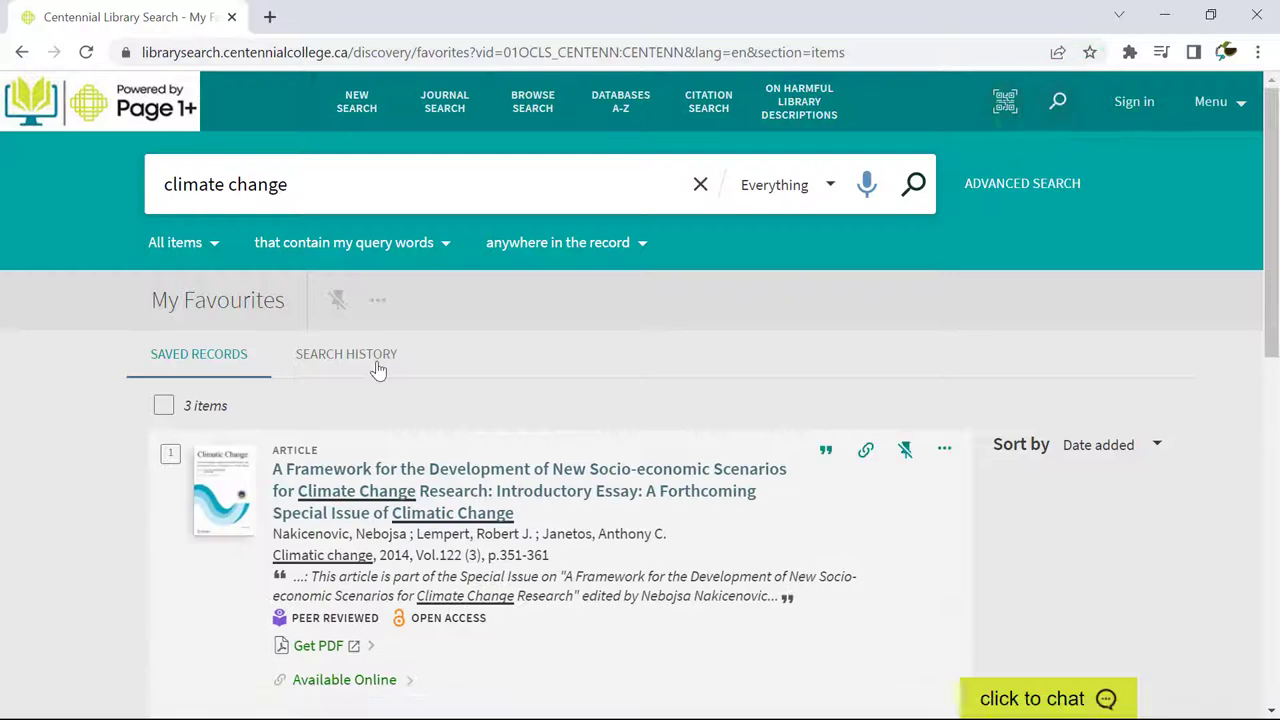
- Rerun the filtered search from the Search History tab, then sign in to the library account
{"action": "left_click", "coordinate": [346, 354]}
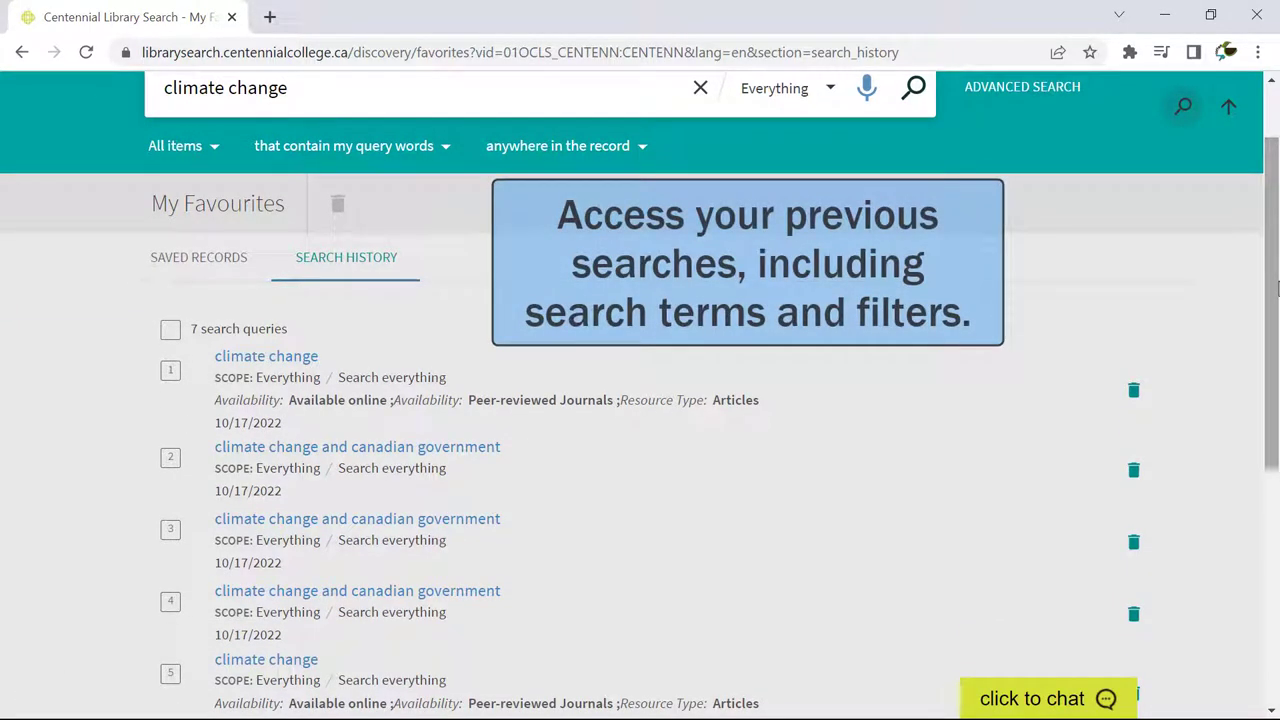
{"action": "left_click", "coordinate": [266, 356]}
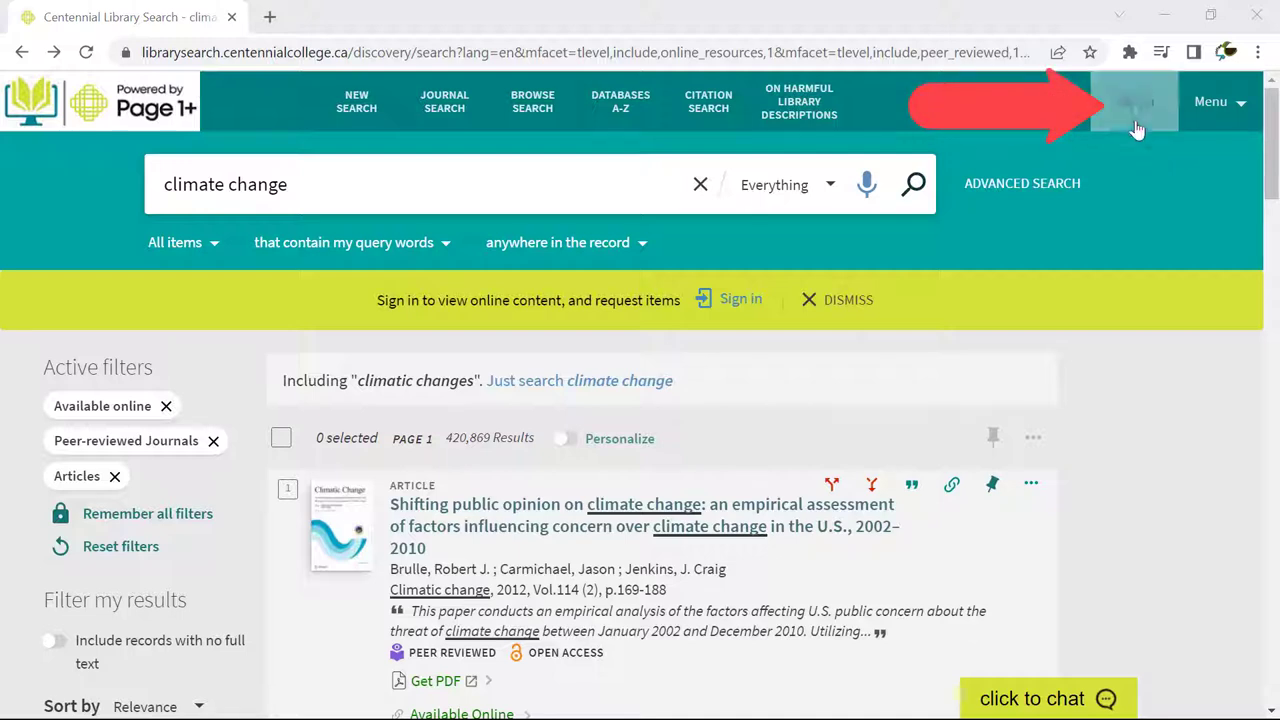
{"action": "left_click", "coordinate": [1140, 100]}
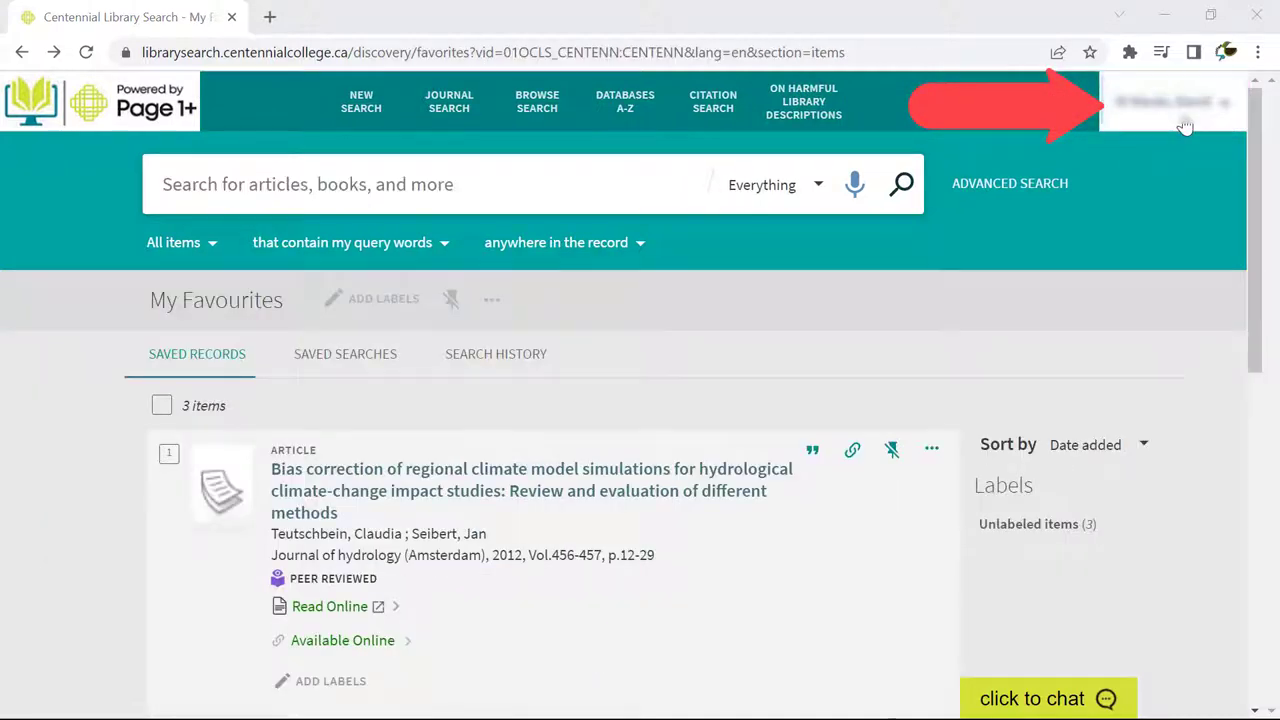
{"action": "left_click", "coordinate": [1170, 102]}
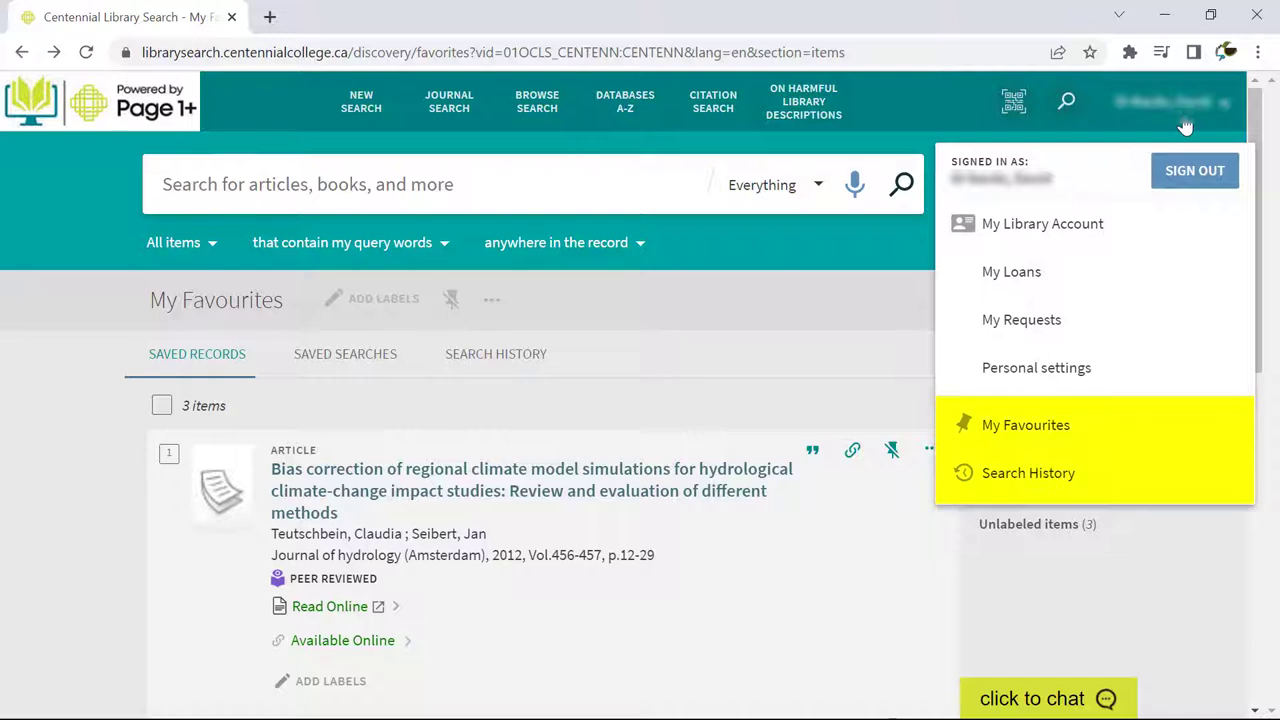